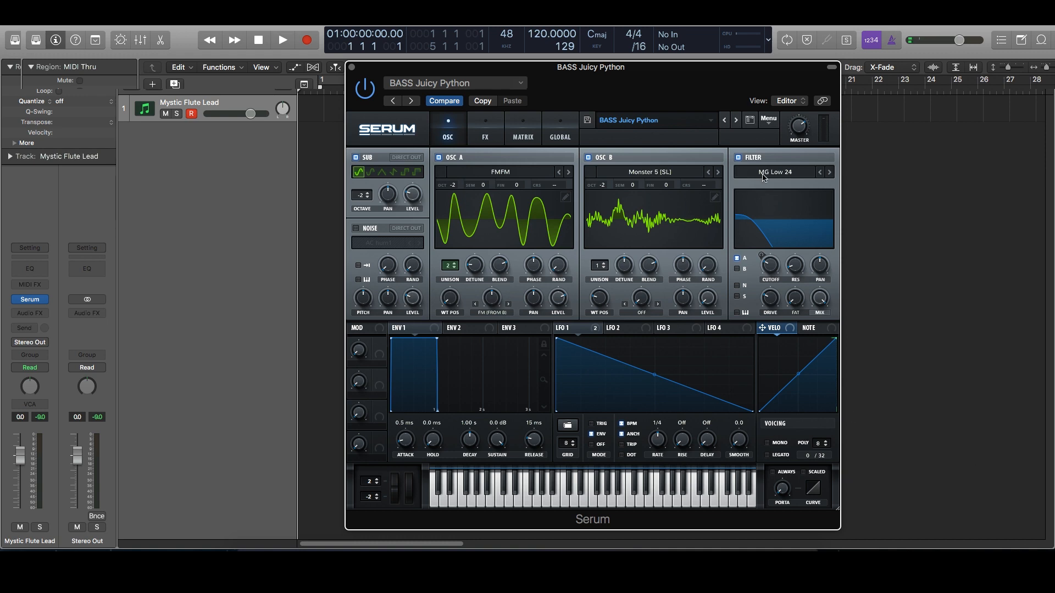
# Reset Serum to Init Preset from the main menu, clearing the Juicy Python bass
pyautogui.click(767, 119)
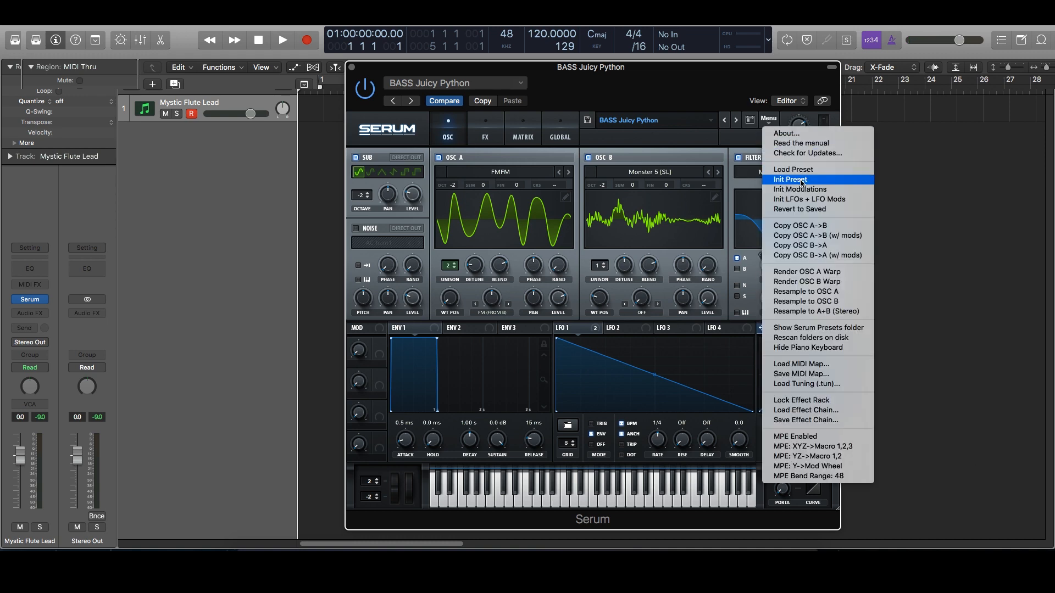
pyautogui.click(791, 179)
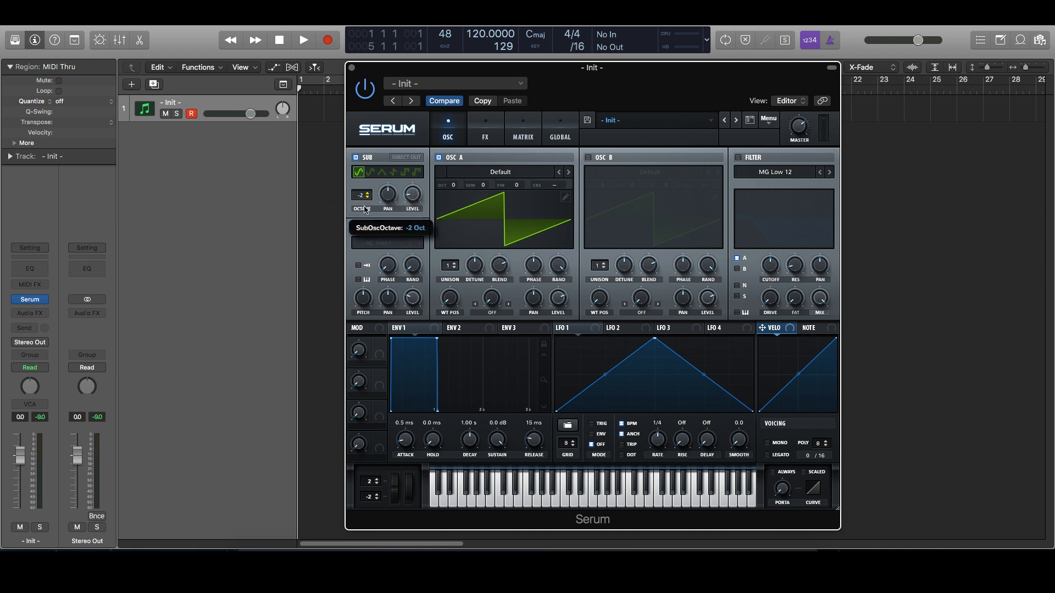
pyautogui.moveTo(553, 237)
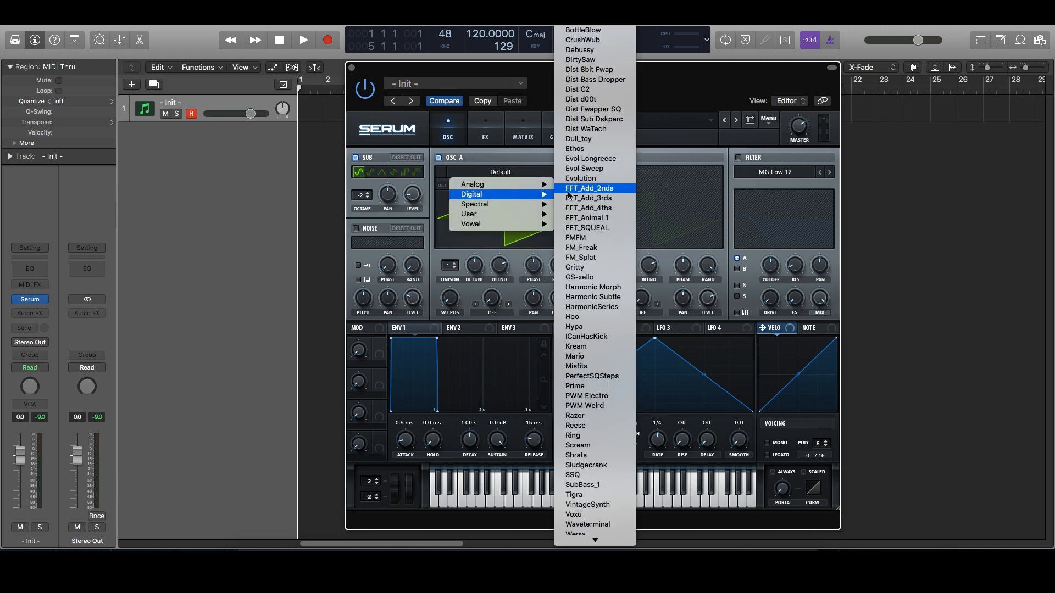
pyautogui.moveTo(576, 237)
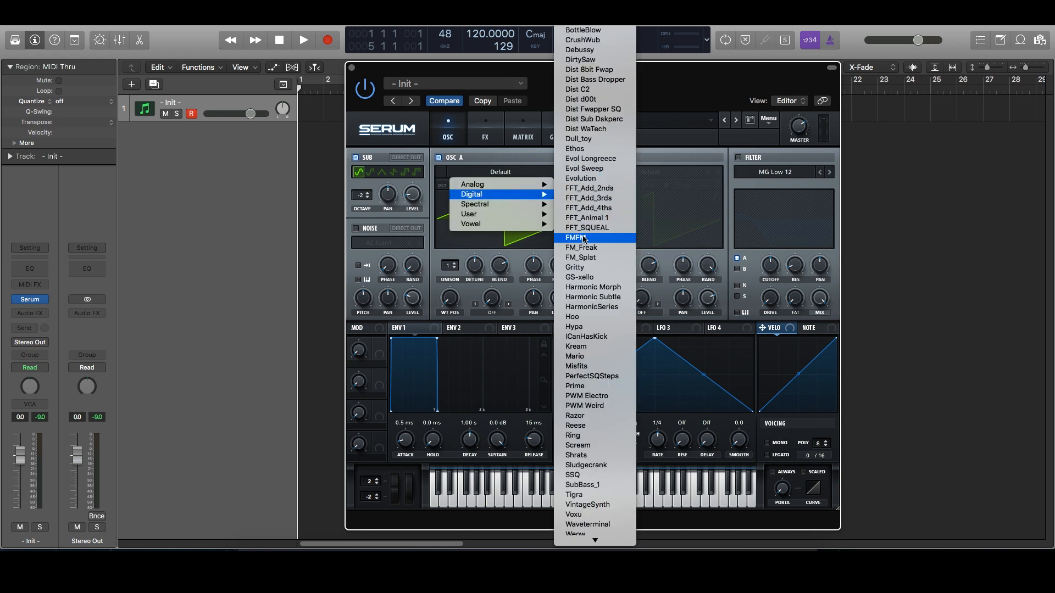
# Load the Digital FMFM wavetable into oscillator A
pyautogui.click(576, 238)
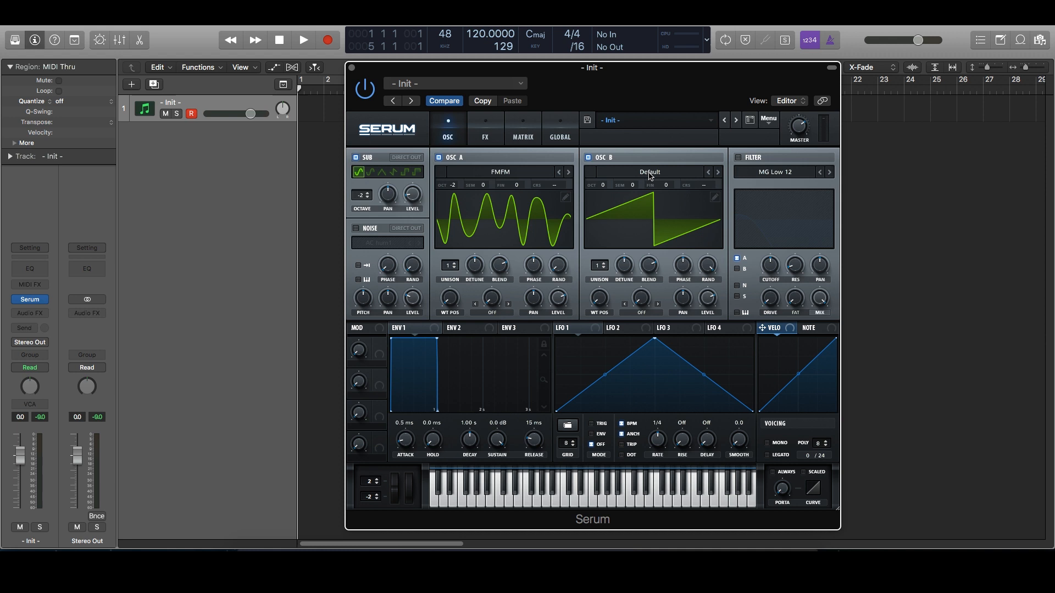
# Load the Spectral Monster 5 [SL] wavetable into oscillator B
pyautogui.click(647, 174)
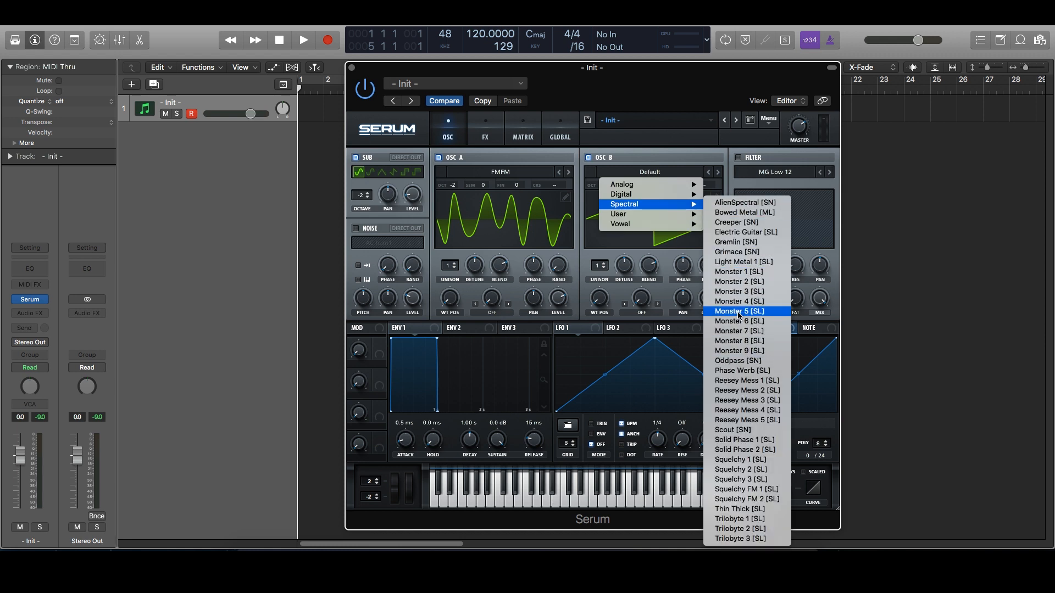
pyautogui.click(738, 311)
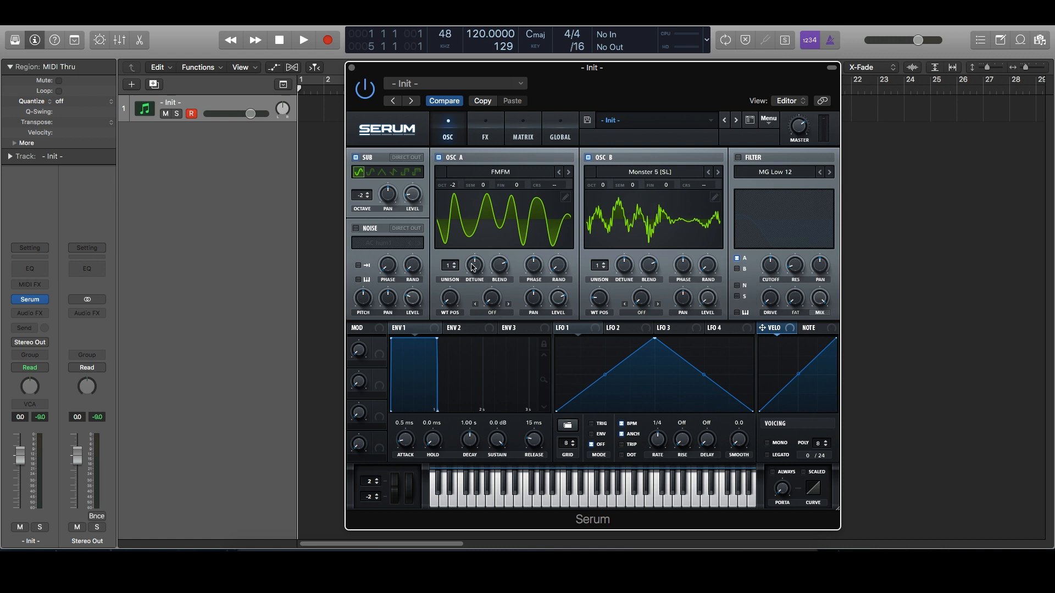
# Set oscillator A to two unison voices with FM from oscillator B
pyautogui.click(449, 265)
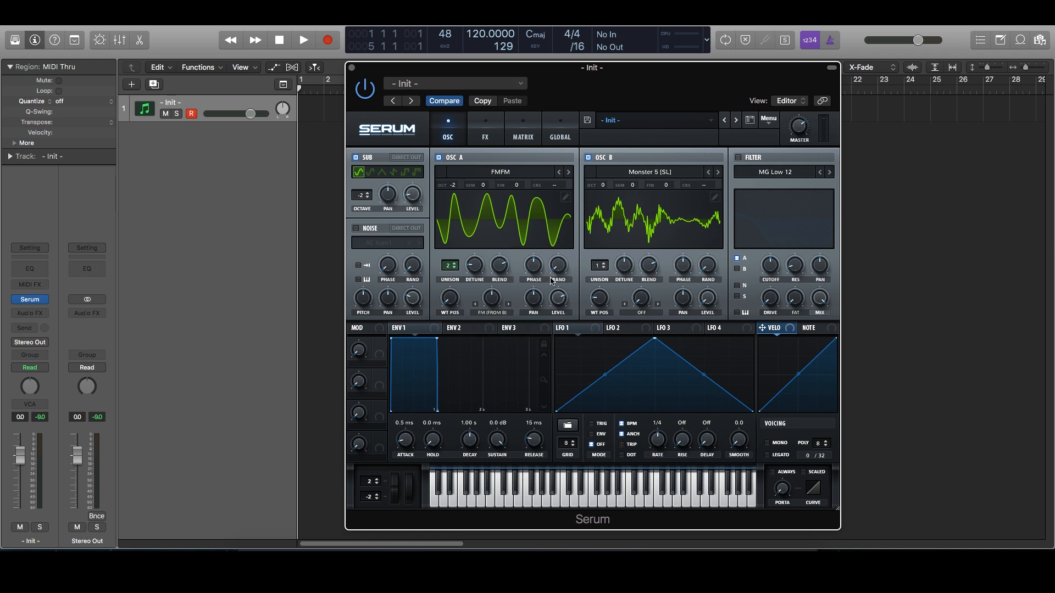
pyautogui.moveTo(857, 261)
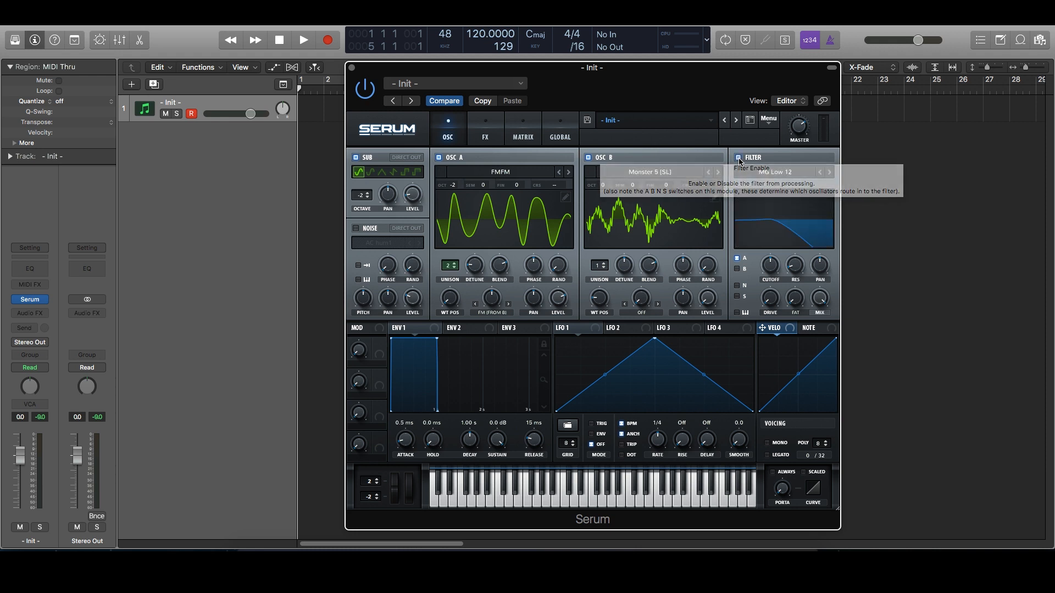
# Switch the filter type to MG Low 24
pyautogui.click(830, 171)
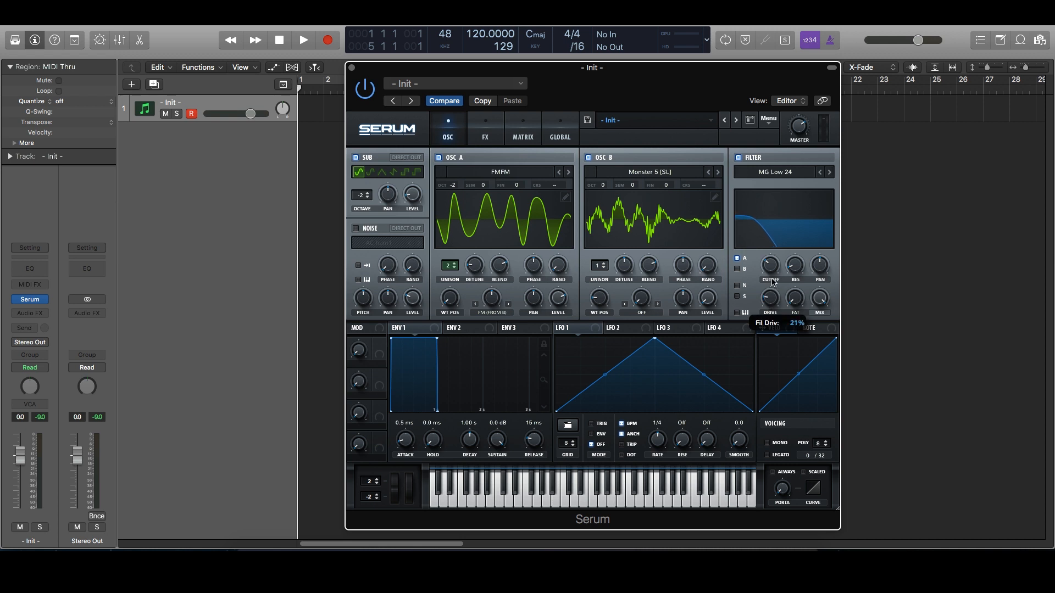
pyautogui.moveTo(903, 213)
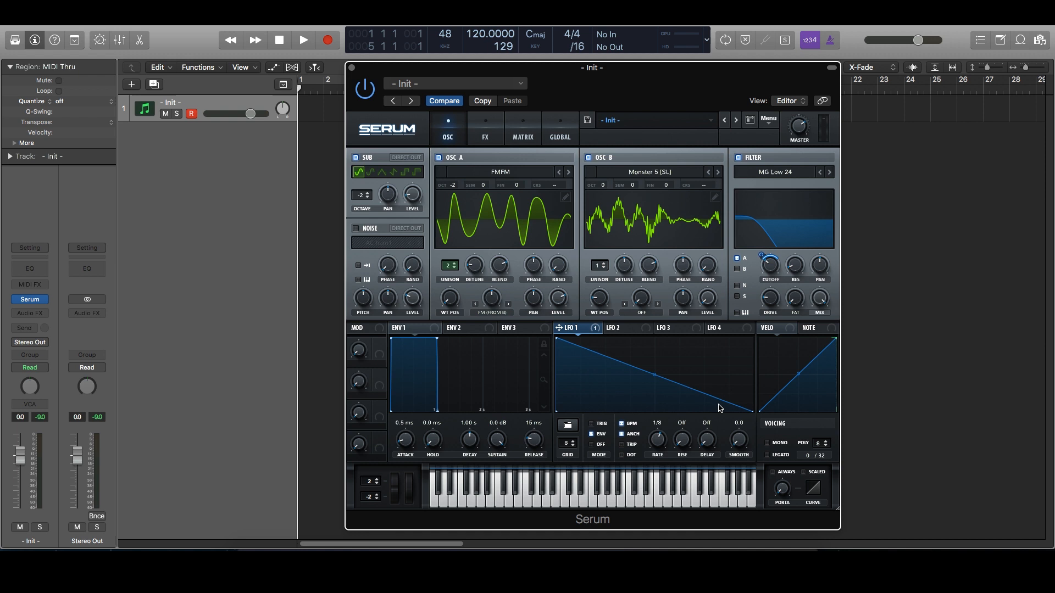
# Drag the filter cutoff down to about 134 Hz
pyautogui.moveTo(770, 264); pyautogui.dragTo(772, 267)
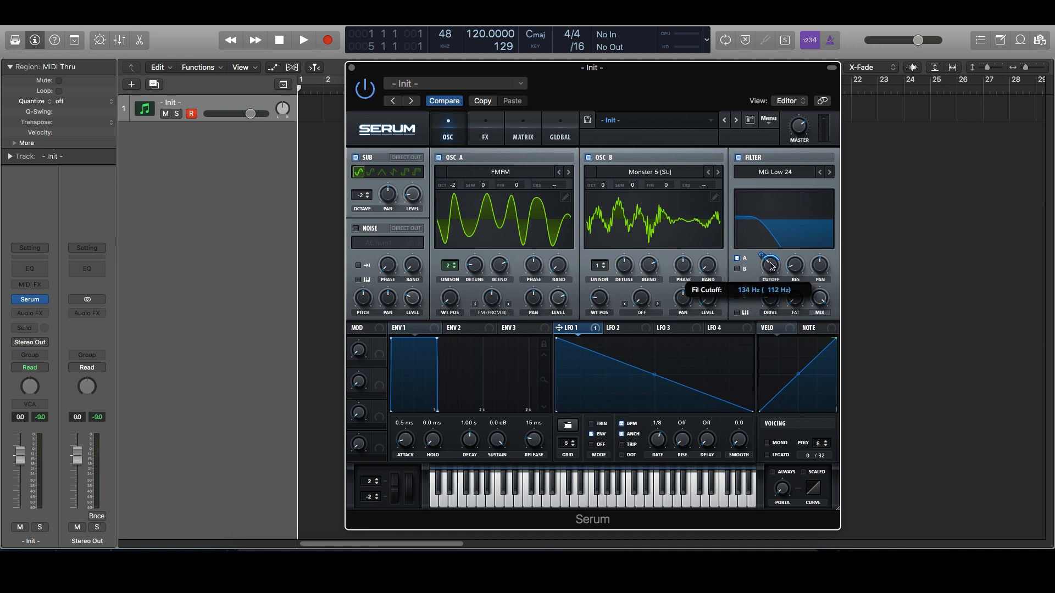
pyautogui.moveTo(770, 263); pyautogui.dragTo(770, 259)
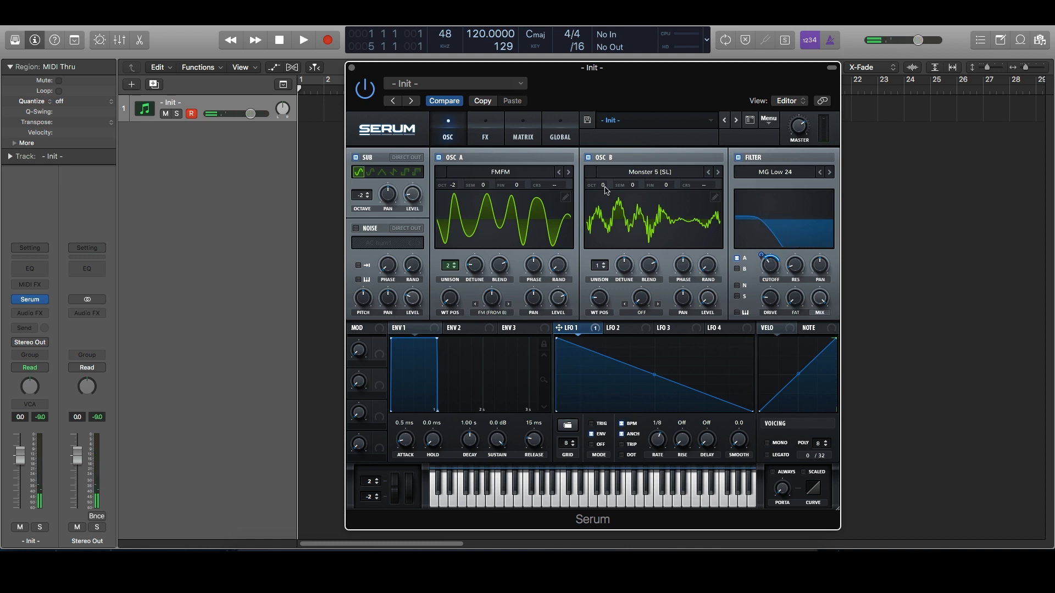
pyautogui.click(599, 185)
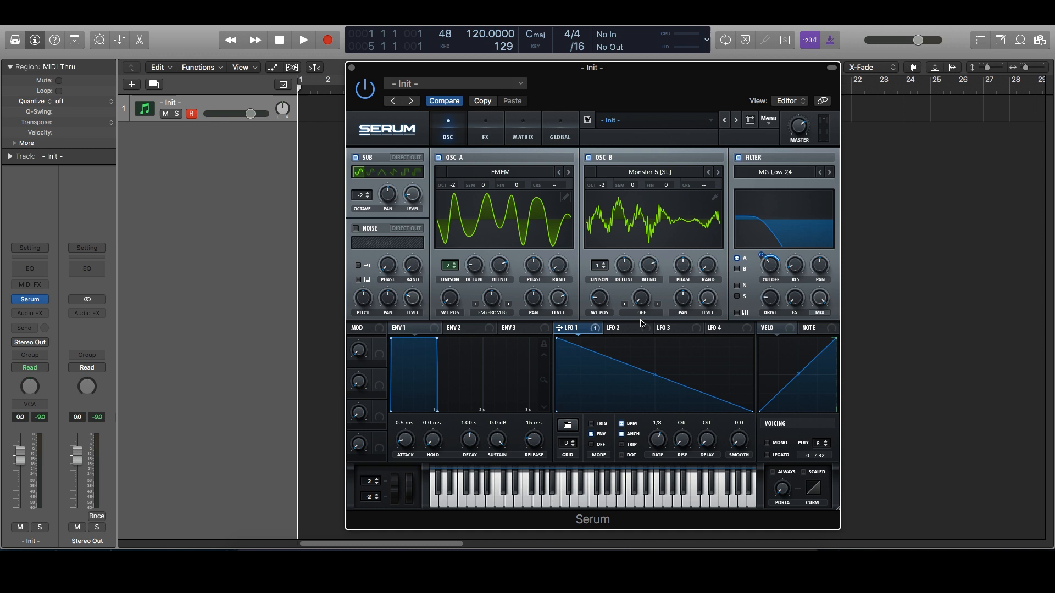
# Sweep oscillator B's wavetable position, reset it, and show the FX rack
pyautogui.moveTo(597, 298); pyautogui.dragTo(597, 289)
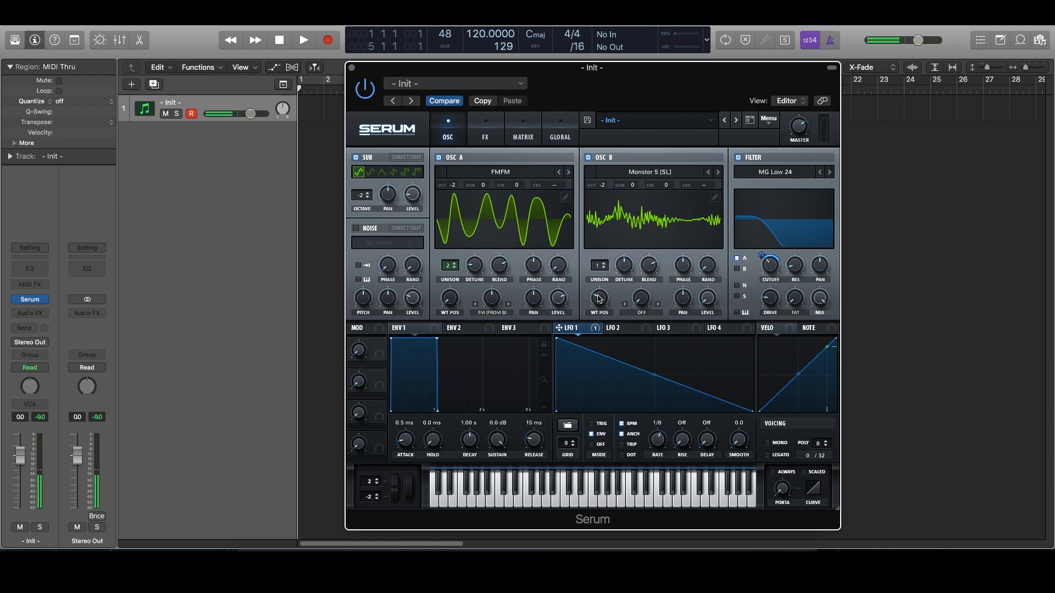
pyautogui.moveTo(597, 298); pyautogui.dragTo(597, 310)
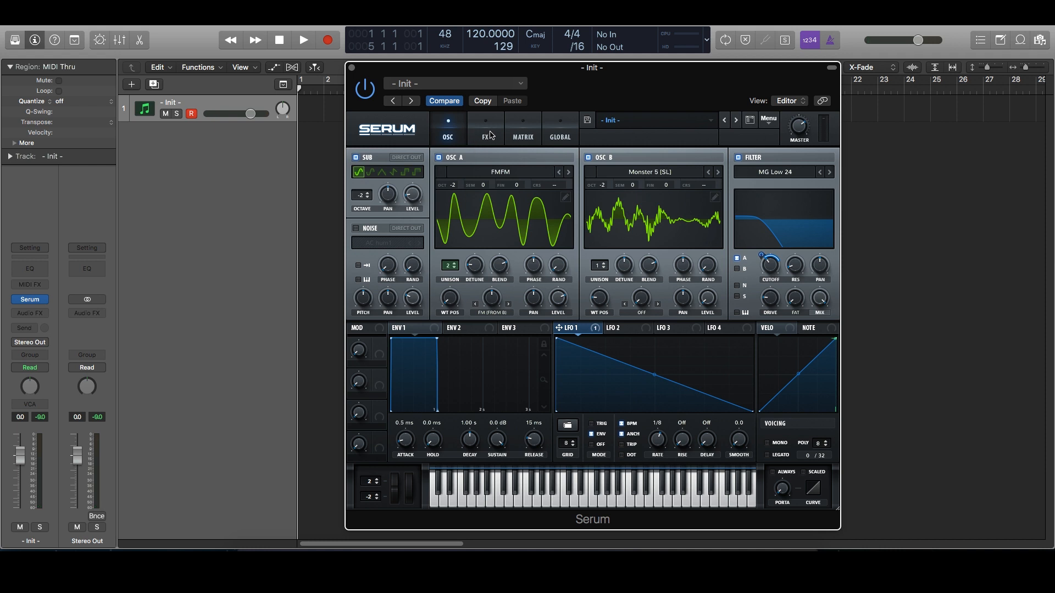
pyautogui.click(484, 128)
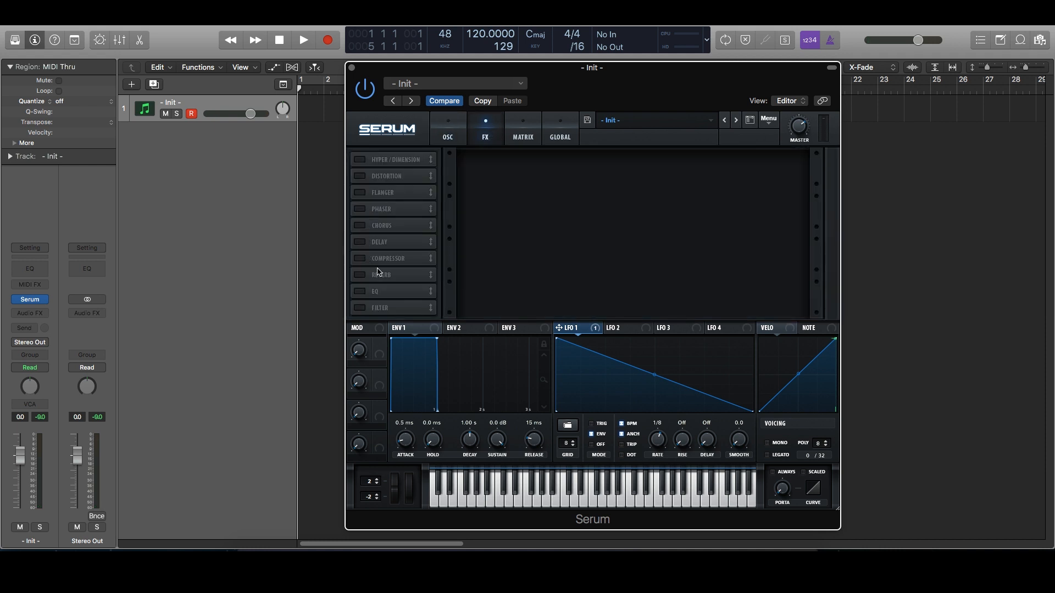
# Enable the Compressor in Serum's FX rack
pyautogui.click(360, 263)
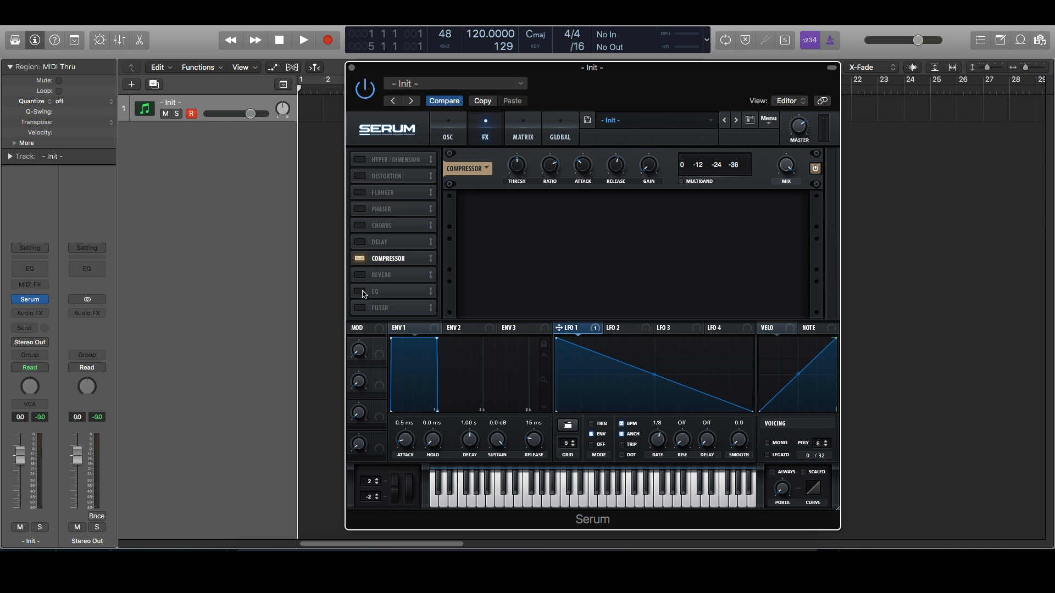
# Enable EQ and lower its LFO 1-modulated high-band gain
pyautogui.click(359, 291)
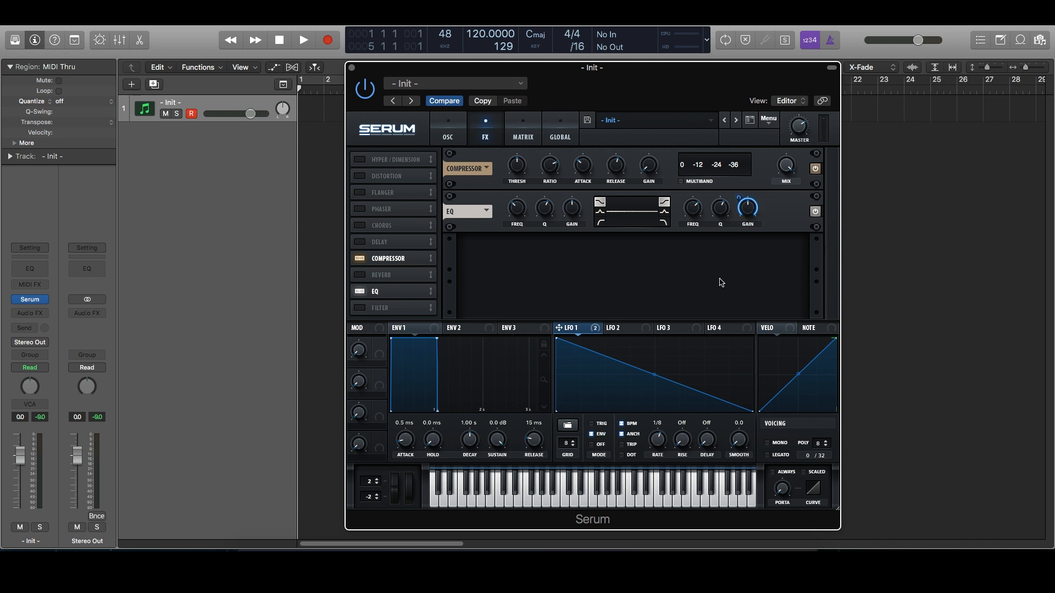
pyautogui.moveTo(747, 207)
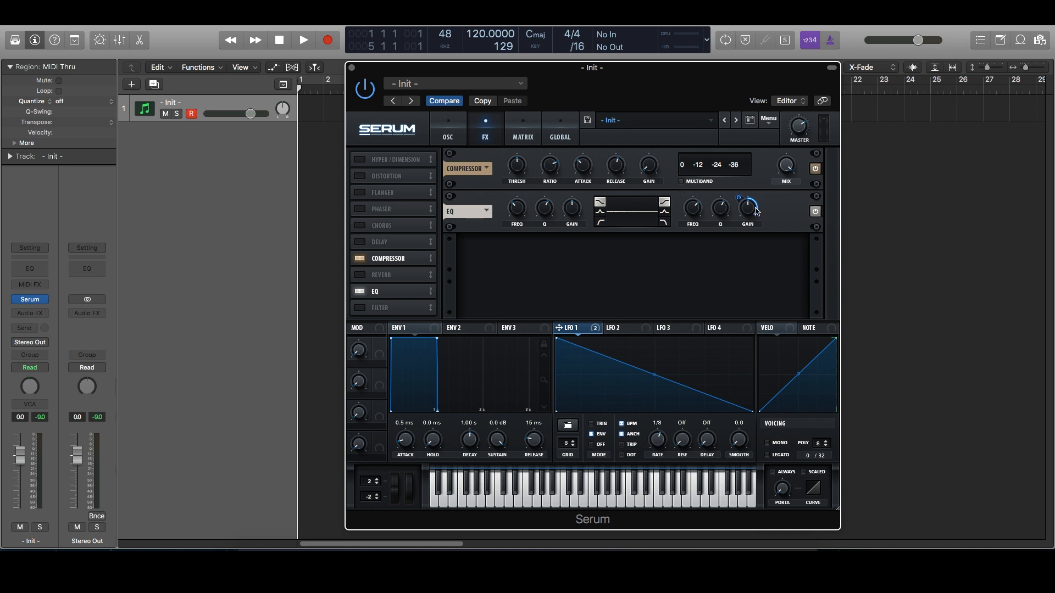
pyautogui.moveTo(748, 207)
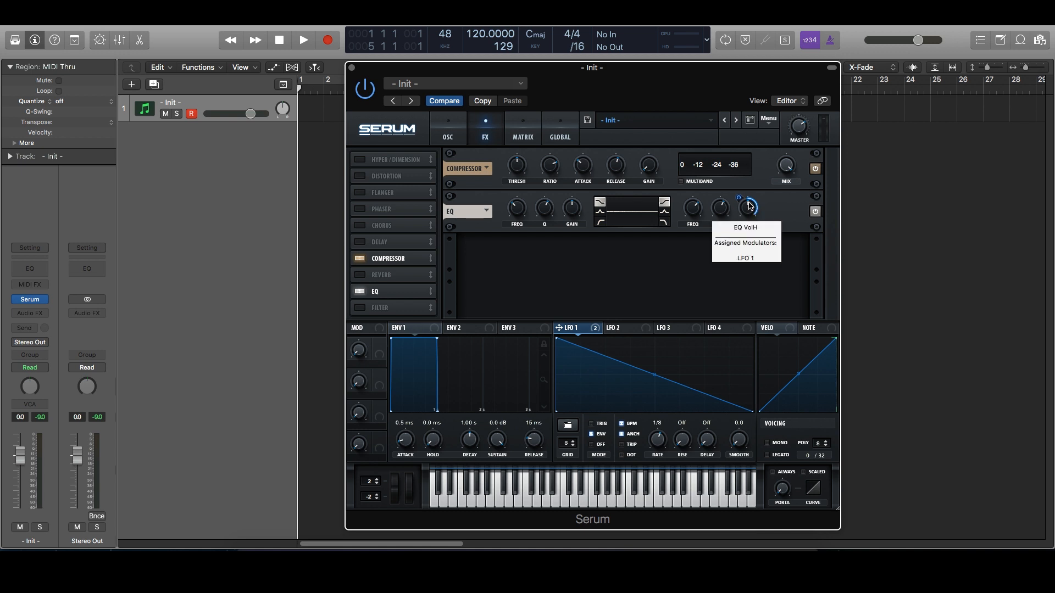
pyautogui.moveTo(748, 207); pyautogui.dragTo(749, 200)
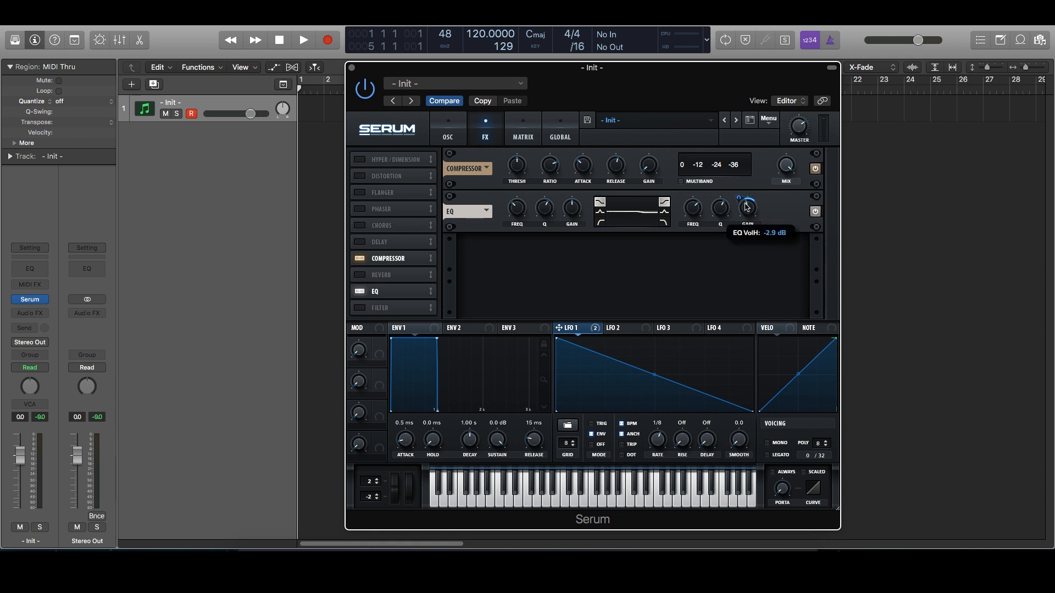
pyautogui.moveTo(744, 205); pyautogui.dragTo(745, 198)
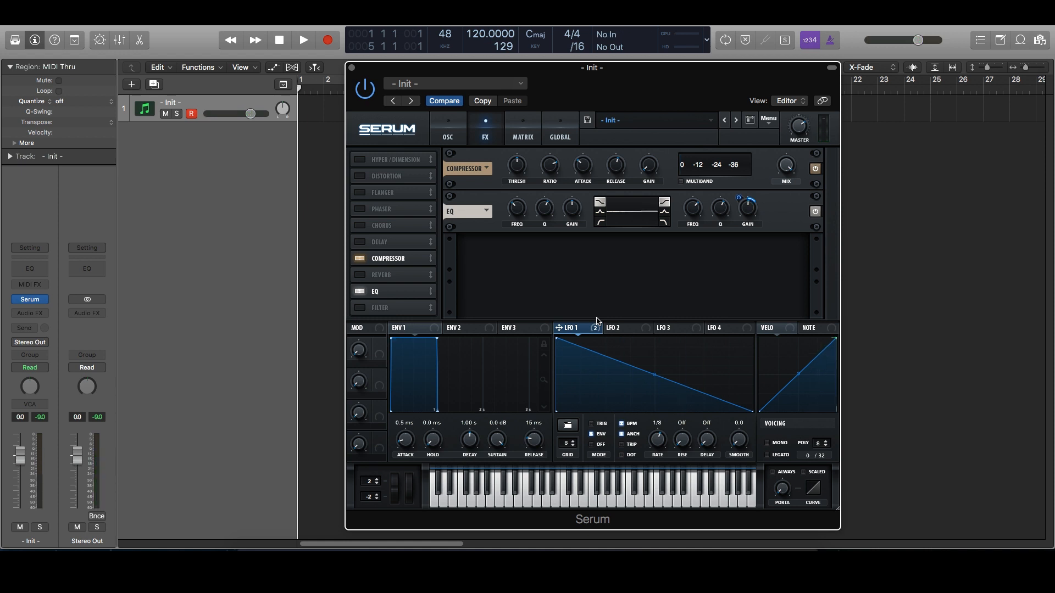
# Enable Tube distortion last and a reverb after the compressor
pyautogui.click(360, 176)
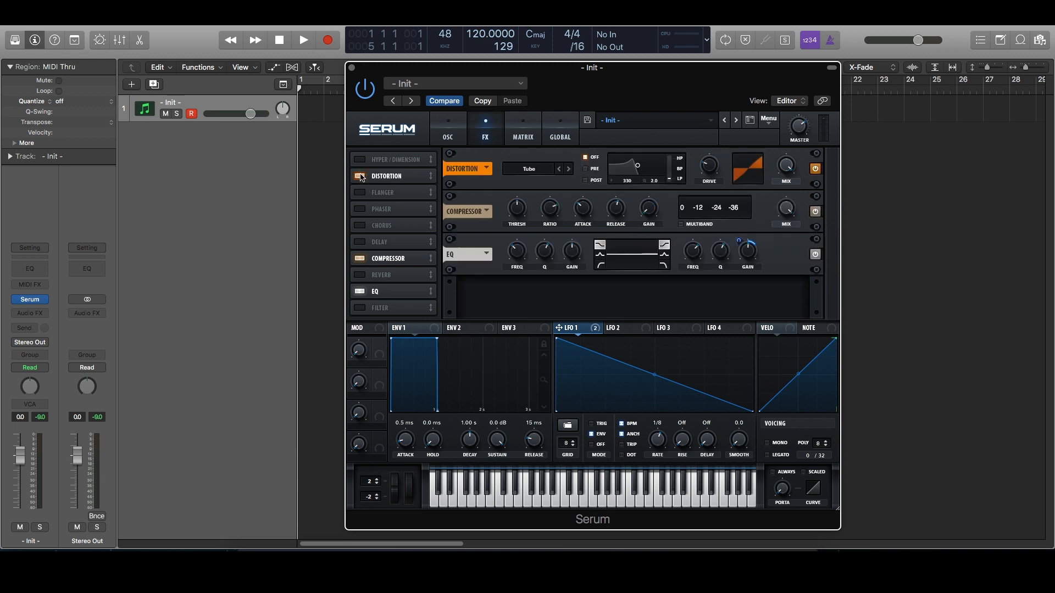
pyautogui.moveTo(390, 177)
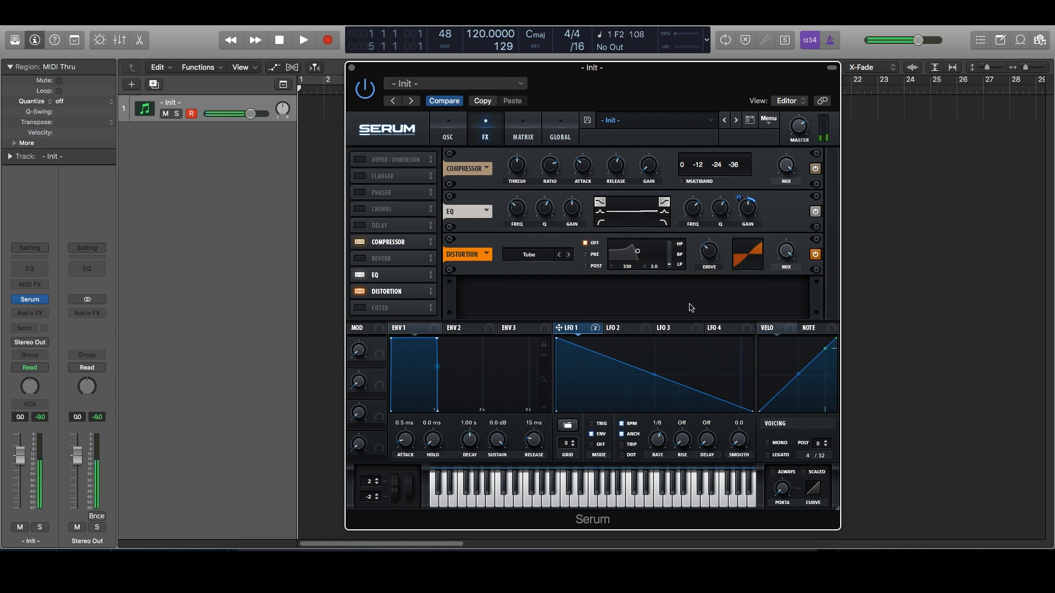
pyautogui.moveTo(647, 164)
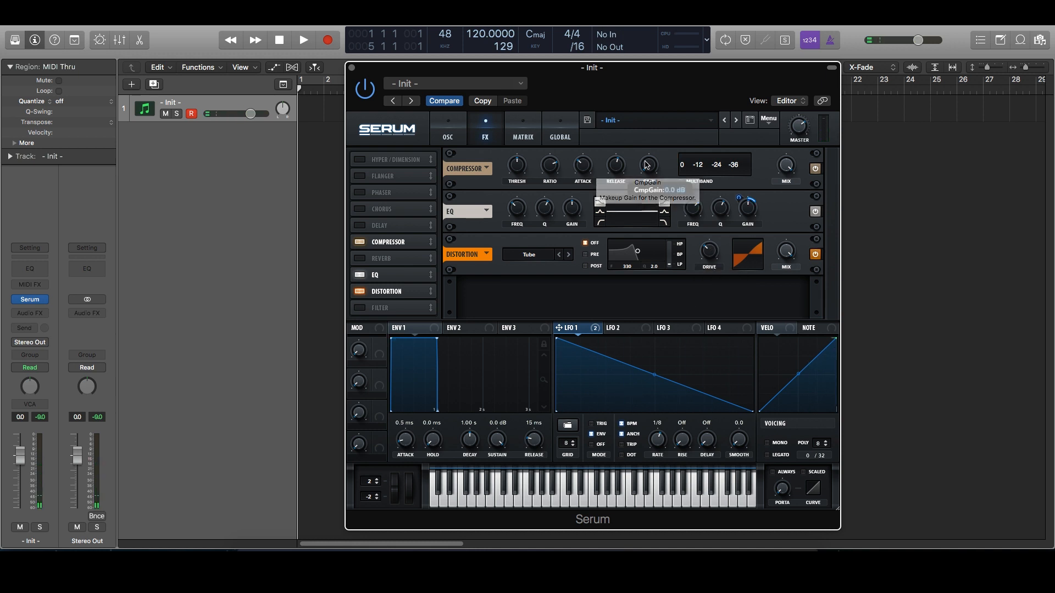
pyautogui.moveTo(637, 205)
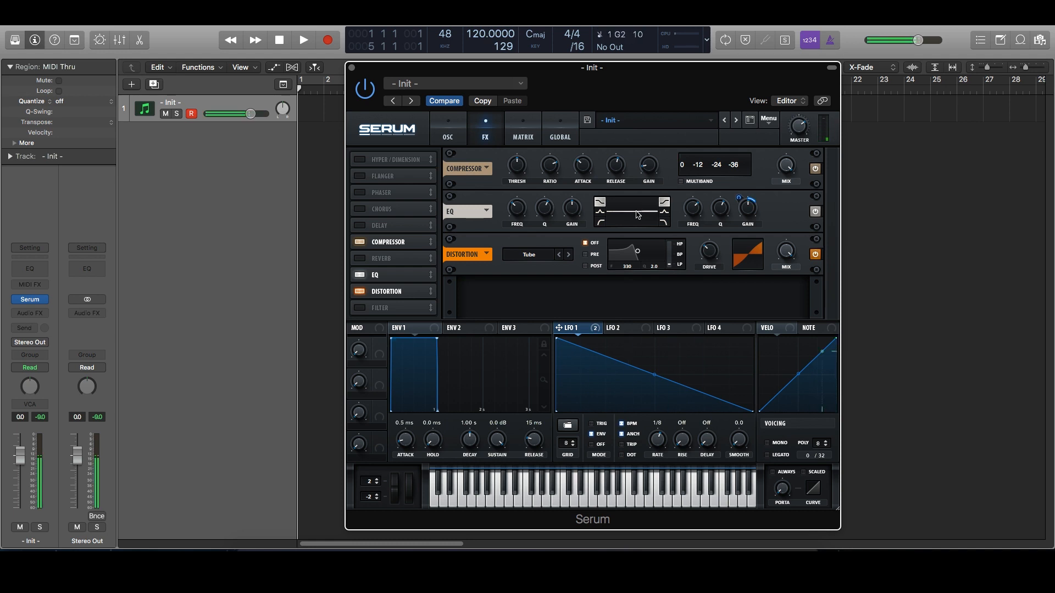
pyautogui.click(381, 258)
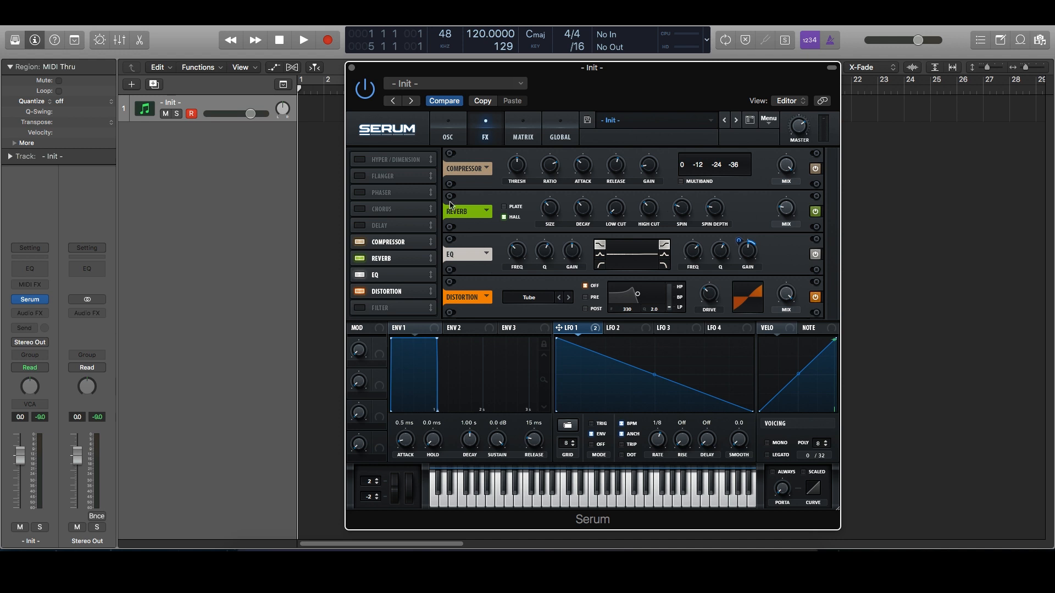